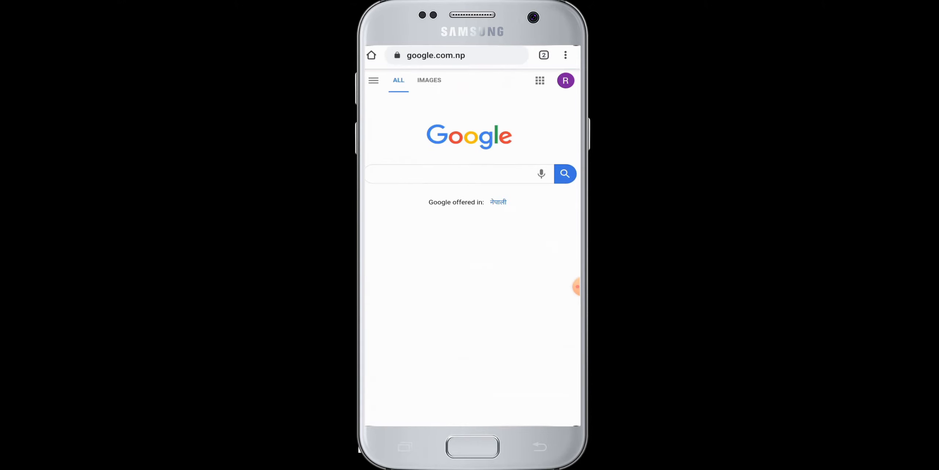
- Search Google from the address bar for 'kiwi bank login'
click(455, 55)
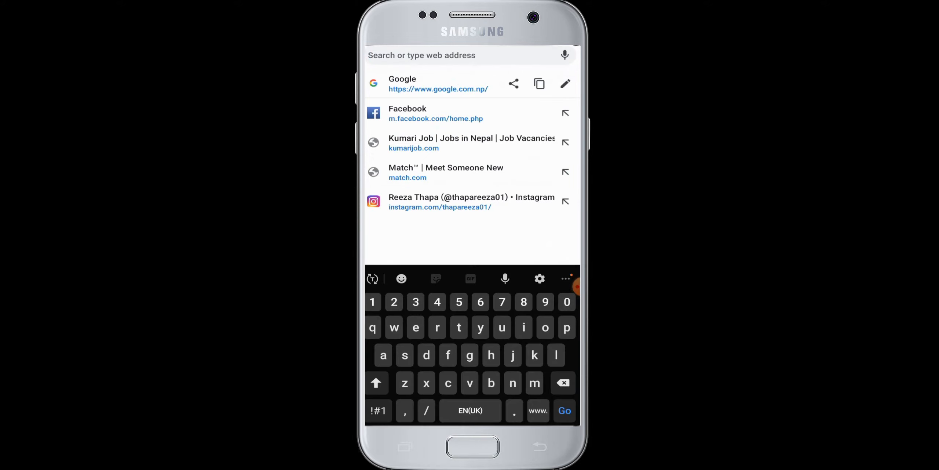
text(kiwi+b)
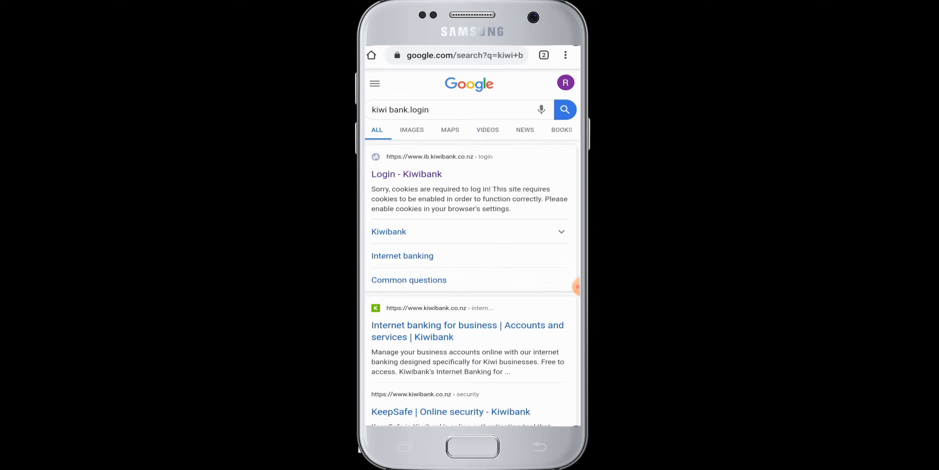
- Open the 'Login - Kiwibank' result and focus the Access number field with the keyboard up
click(407, 174)
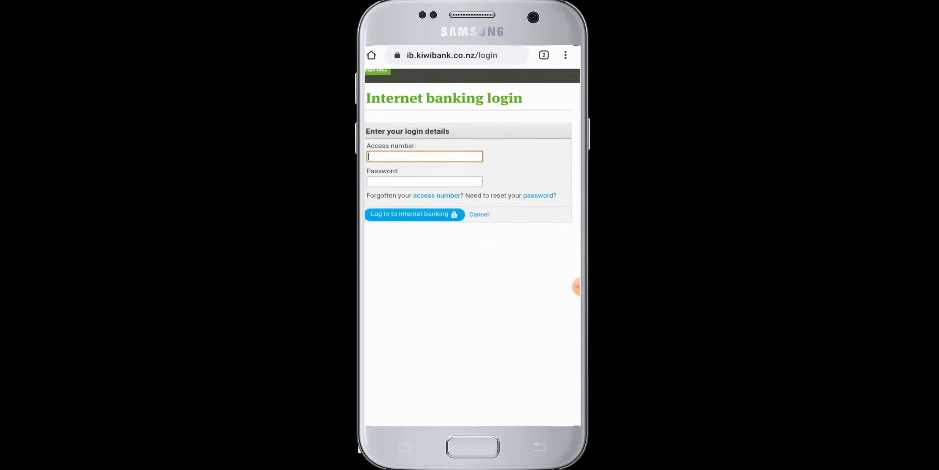
click(425, 156)
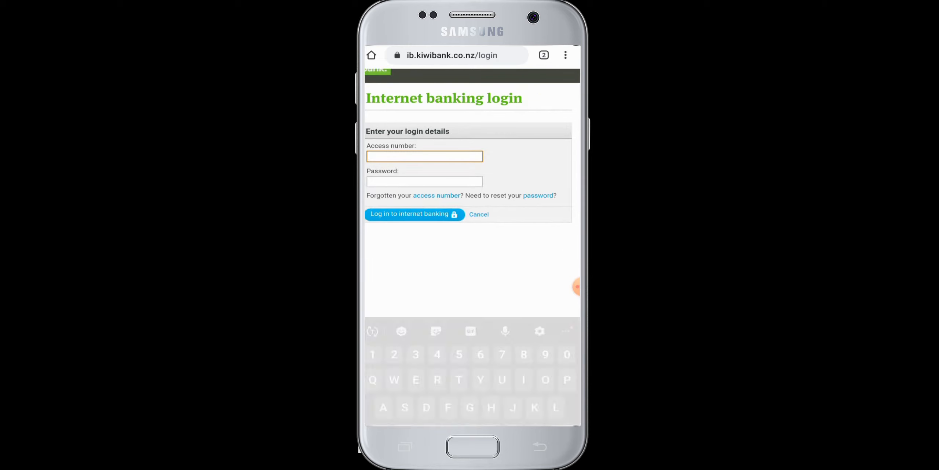
click(425, 156)
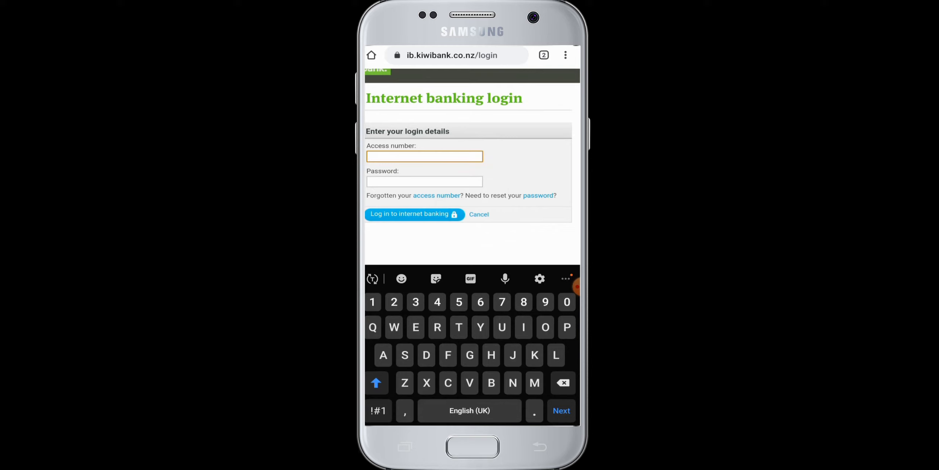